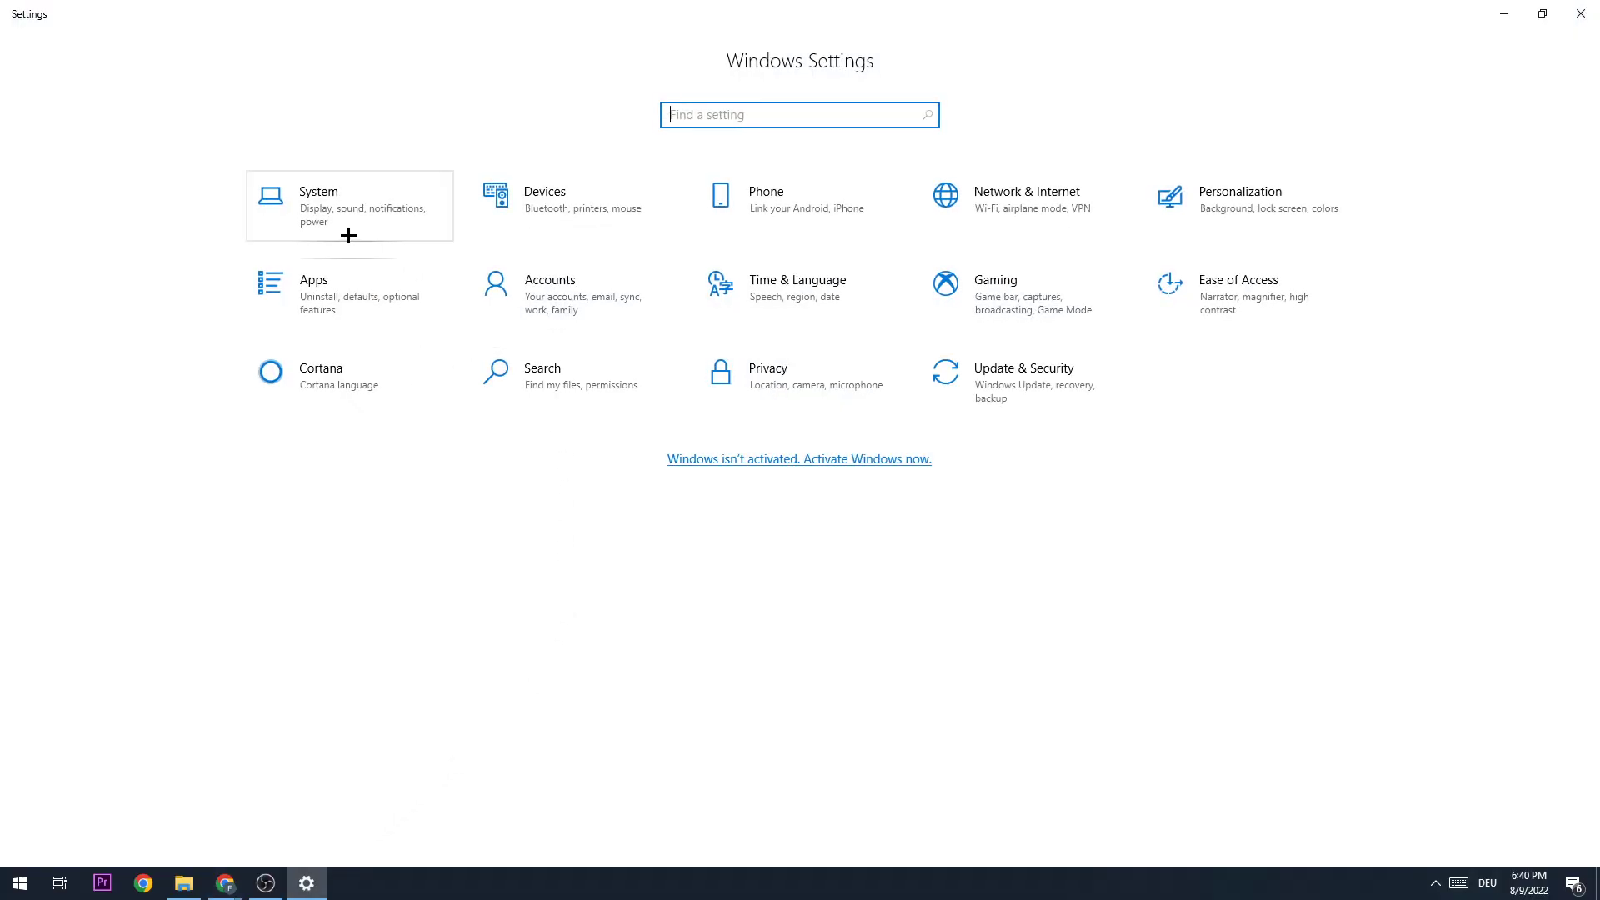
pyautogui.moveTo(1025, 199)
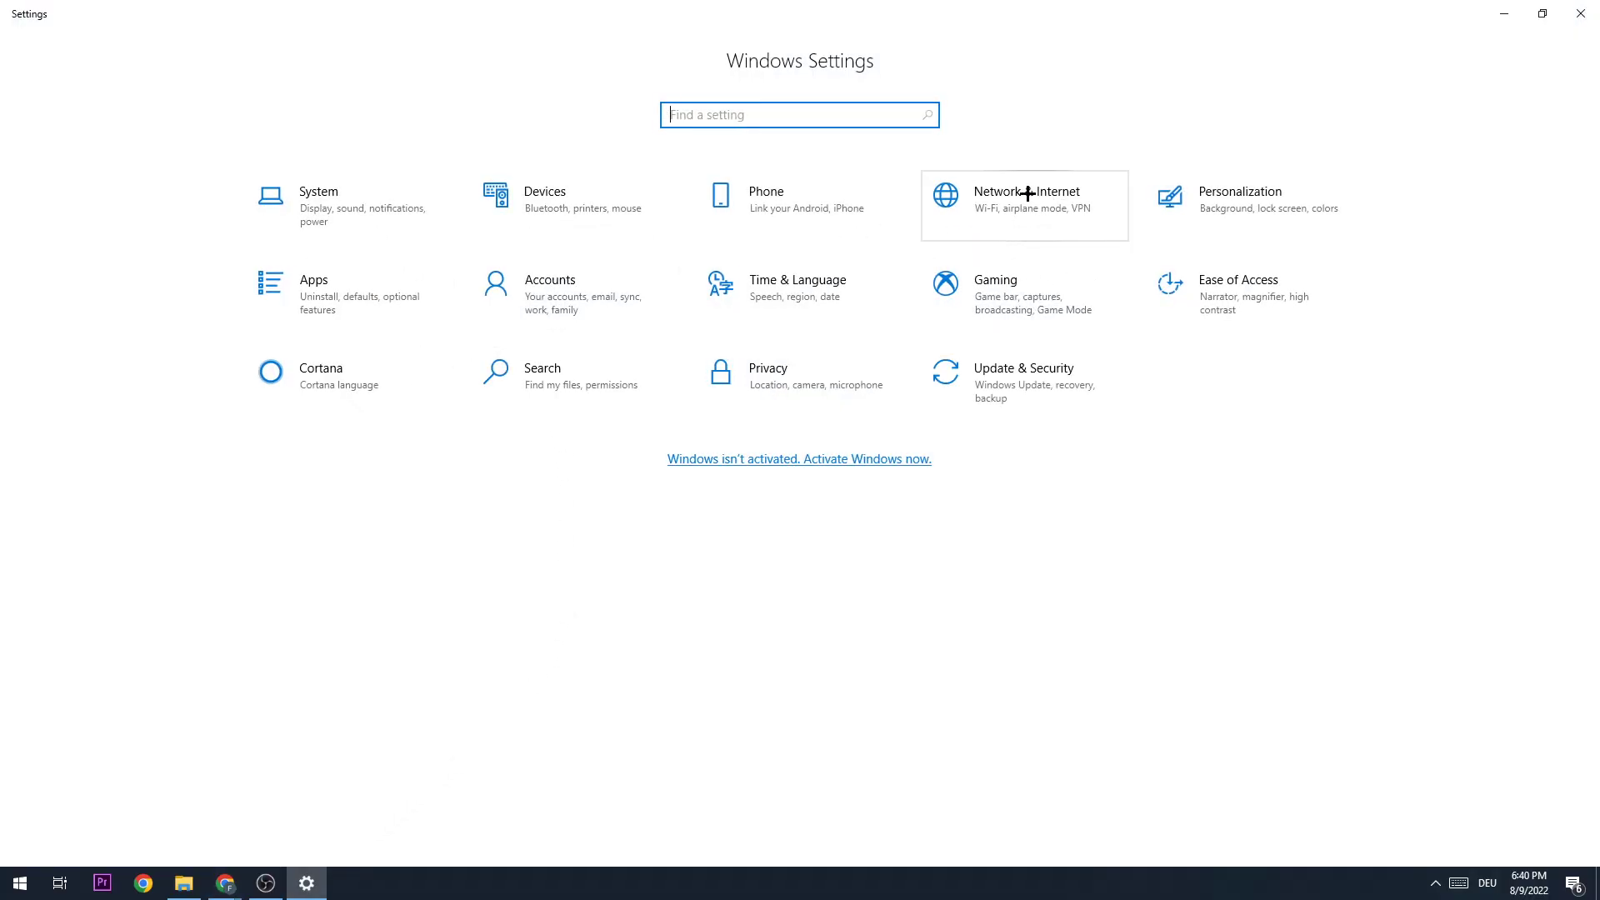
# Step: Reach the Network and Sharing Center from Network & Internet status
pyautogui.click(1023, 199)
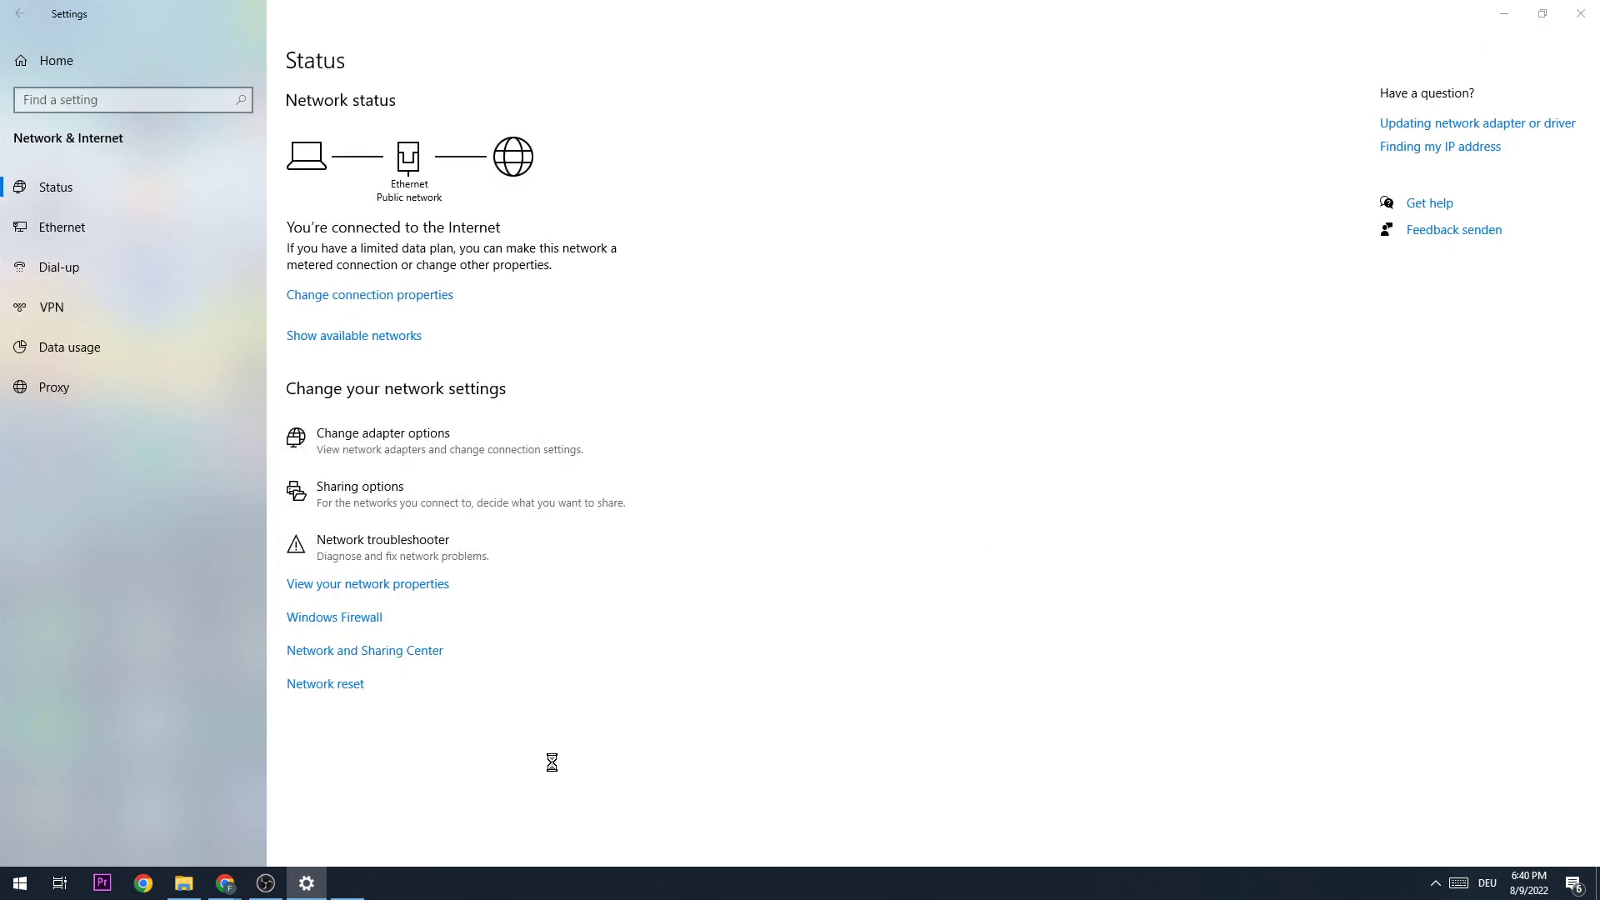
pyautogui.click(363, 650)
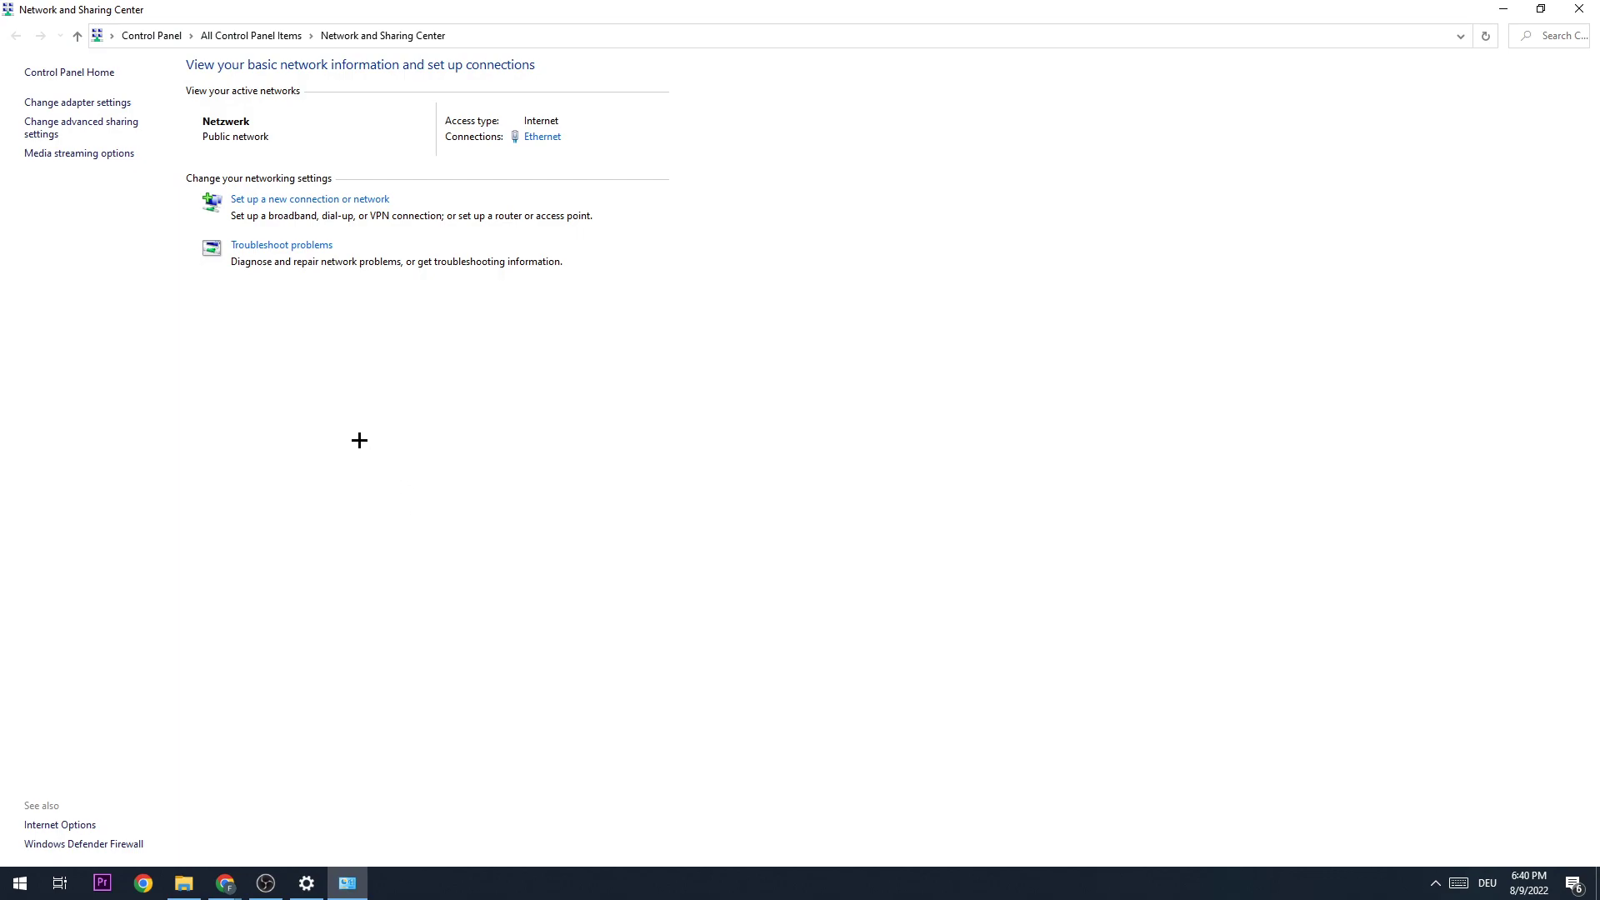
pyautogui.moveTo(76, 102)
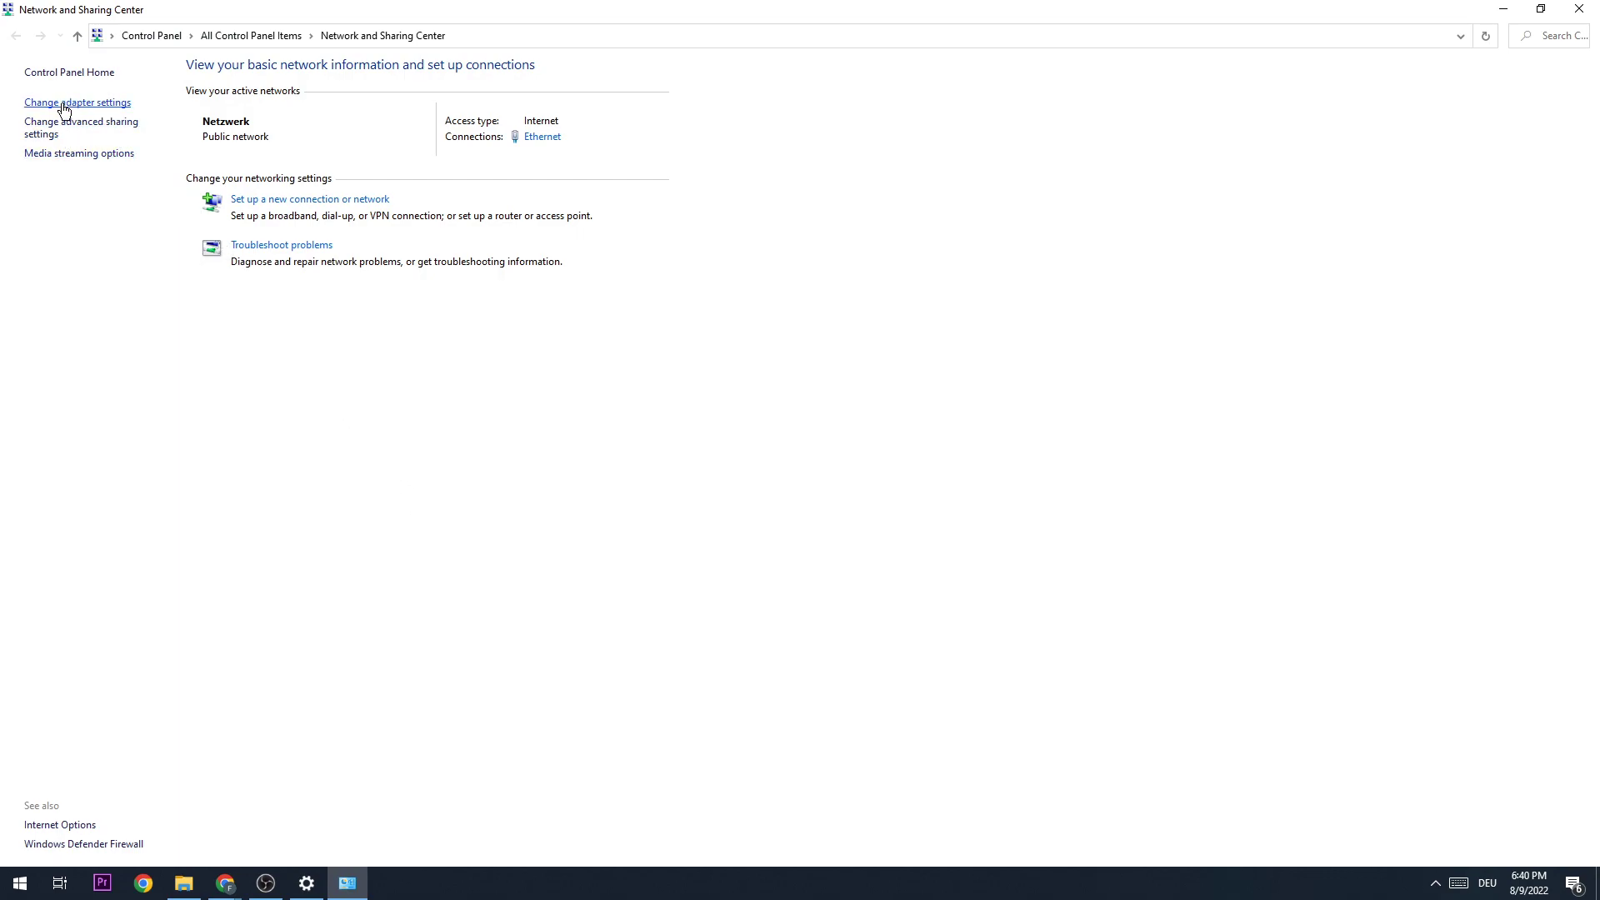
# Step: Disable the Ethernet adapter in Network Connections, enable it again, and return
pyautogui.click(77, 102)
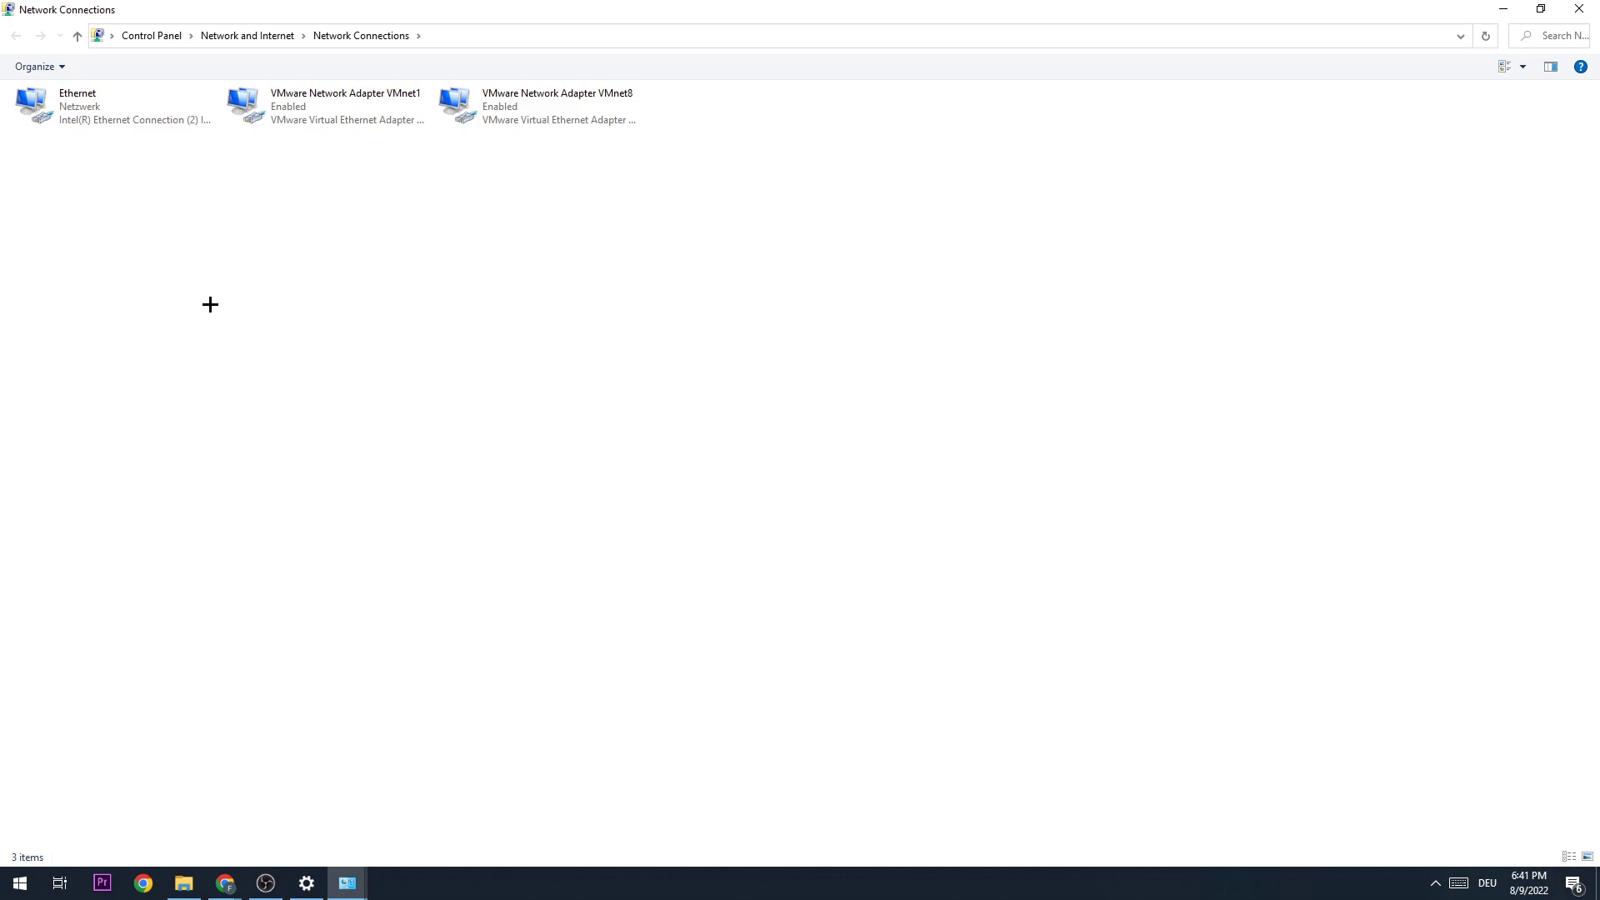
pyautogui.moveTo(80, 185)
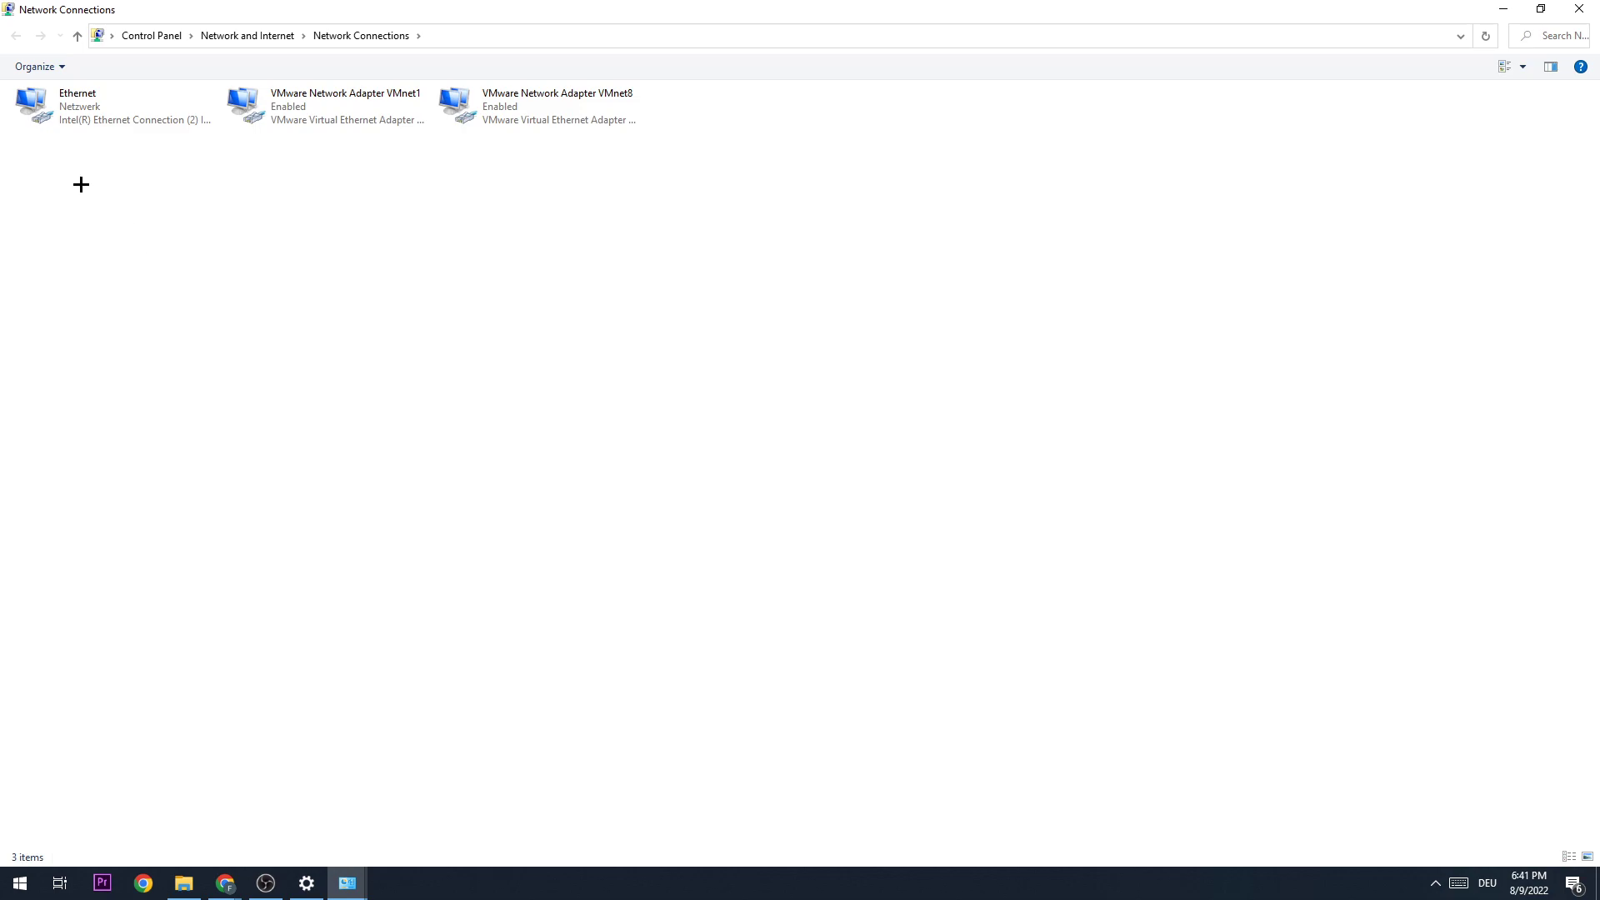
pyautogui.click(76, 105)
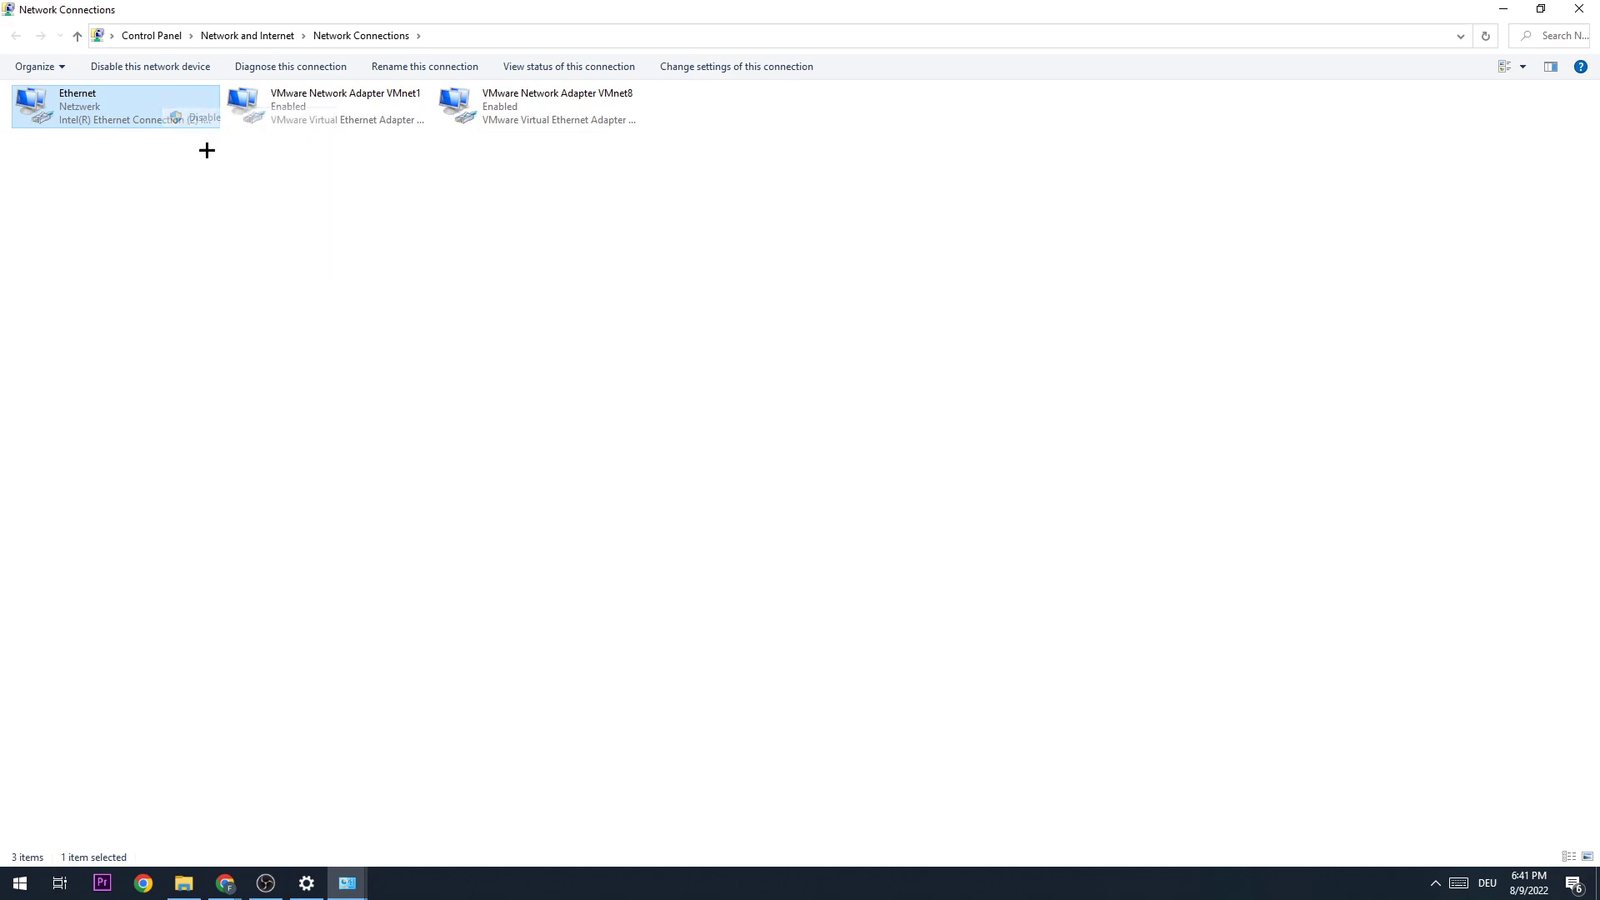
pyautogui.click(148, 67)
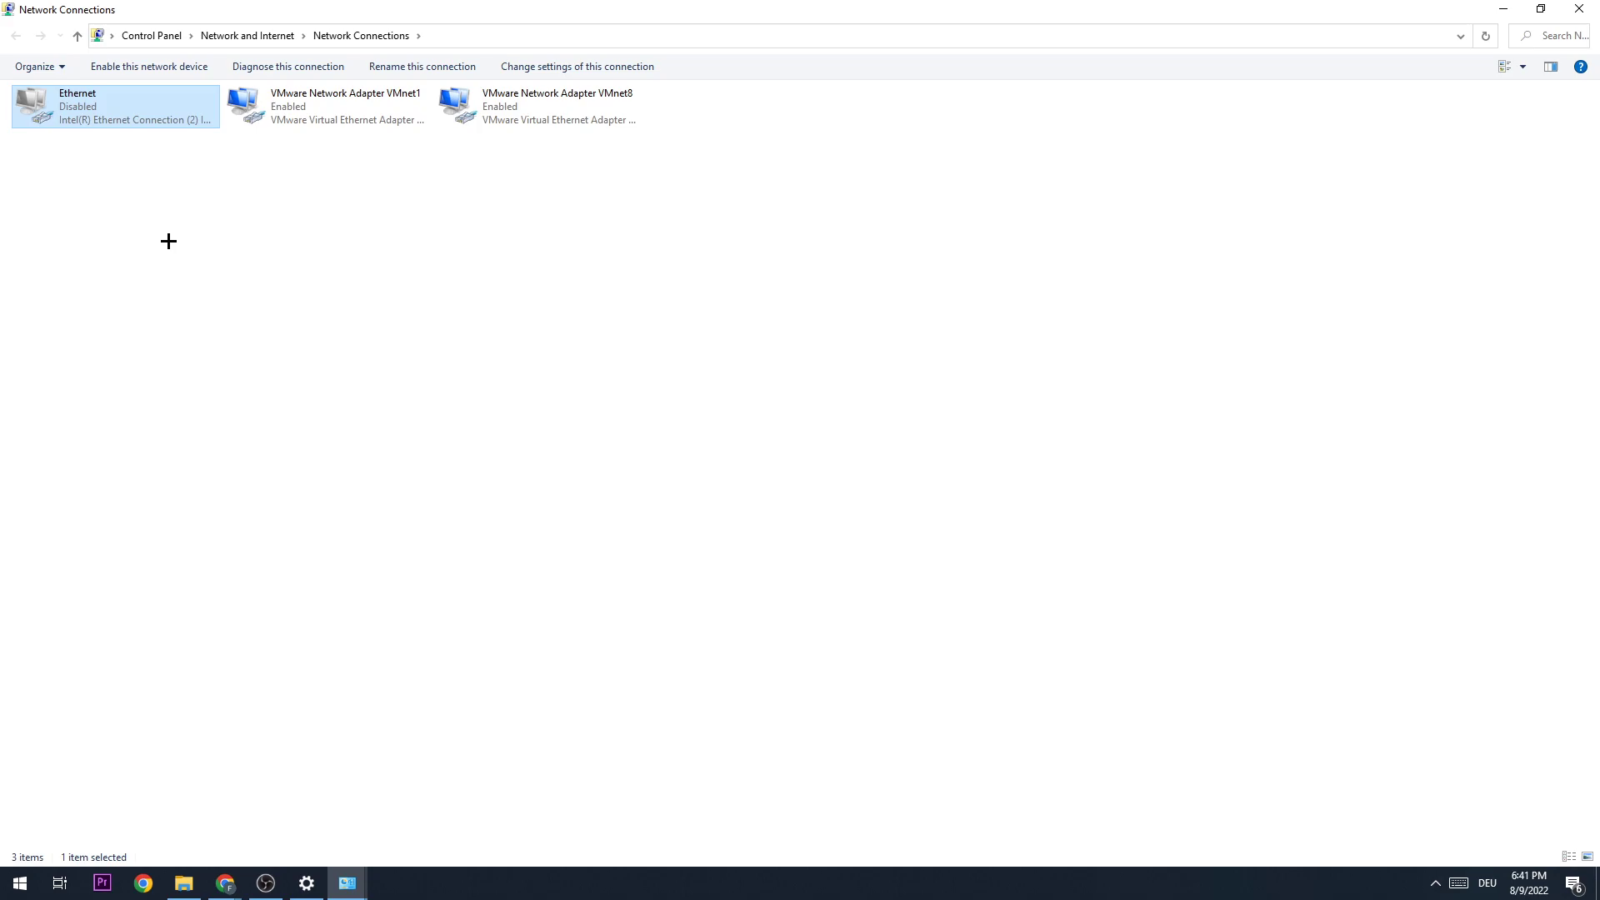
pyautogui.moveTo(82, 103)
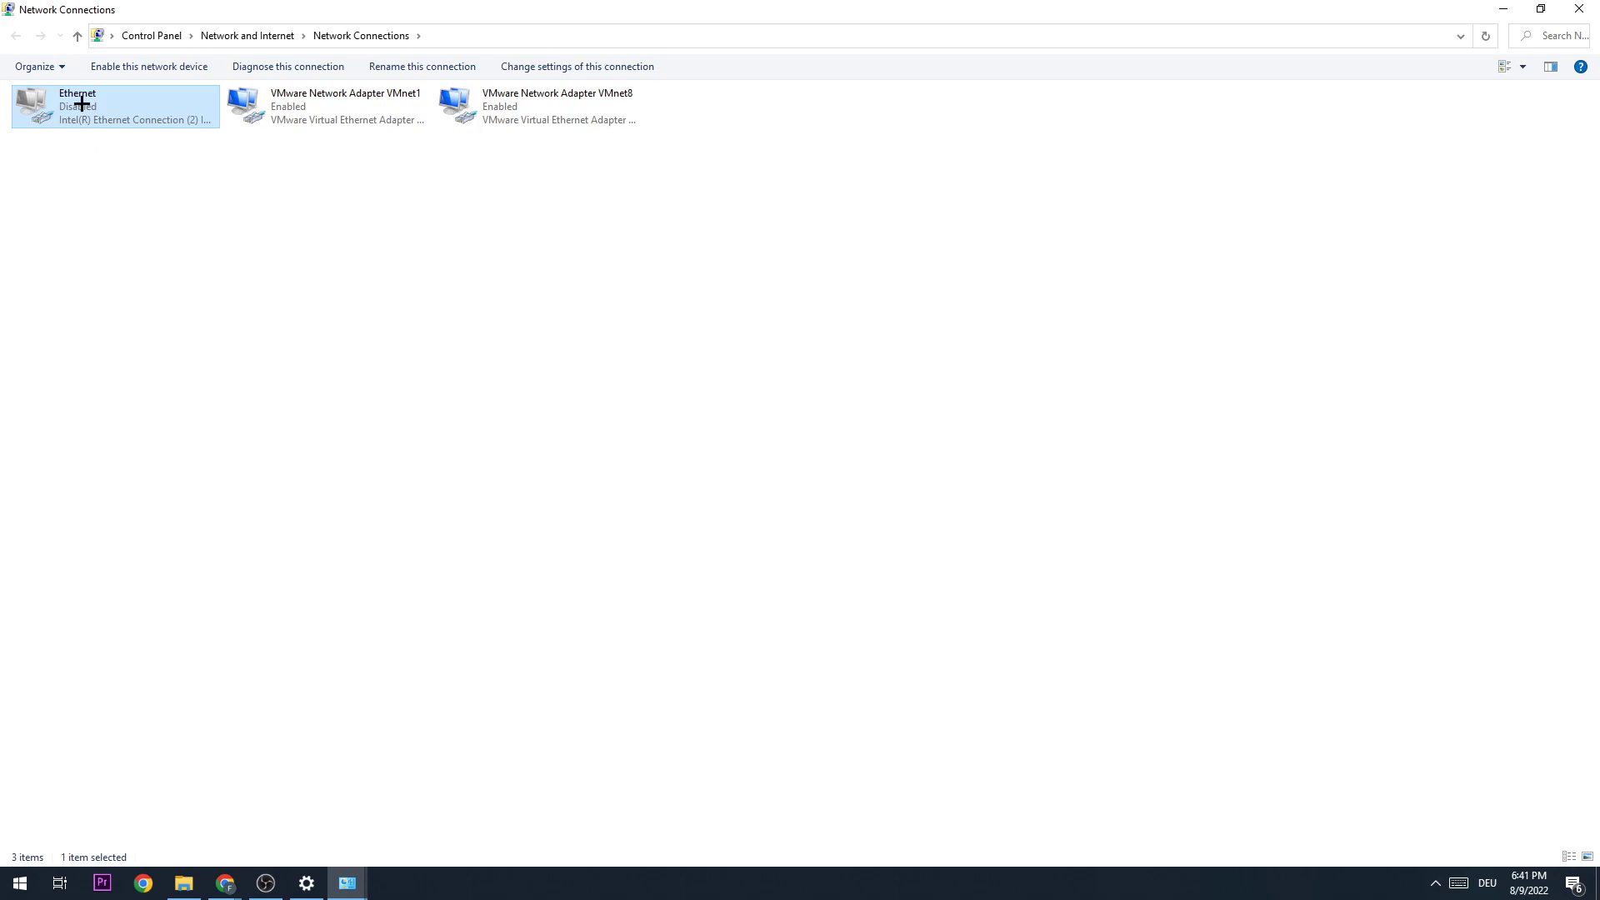
pyautogui.click(148, 66)
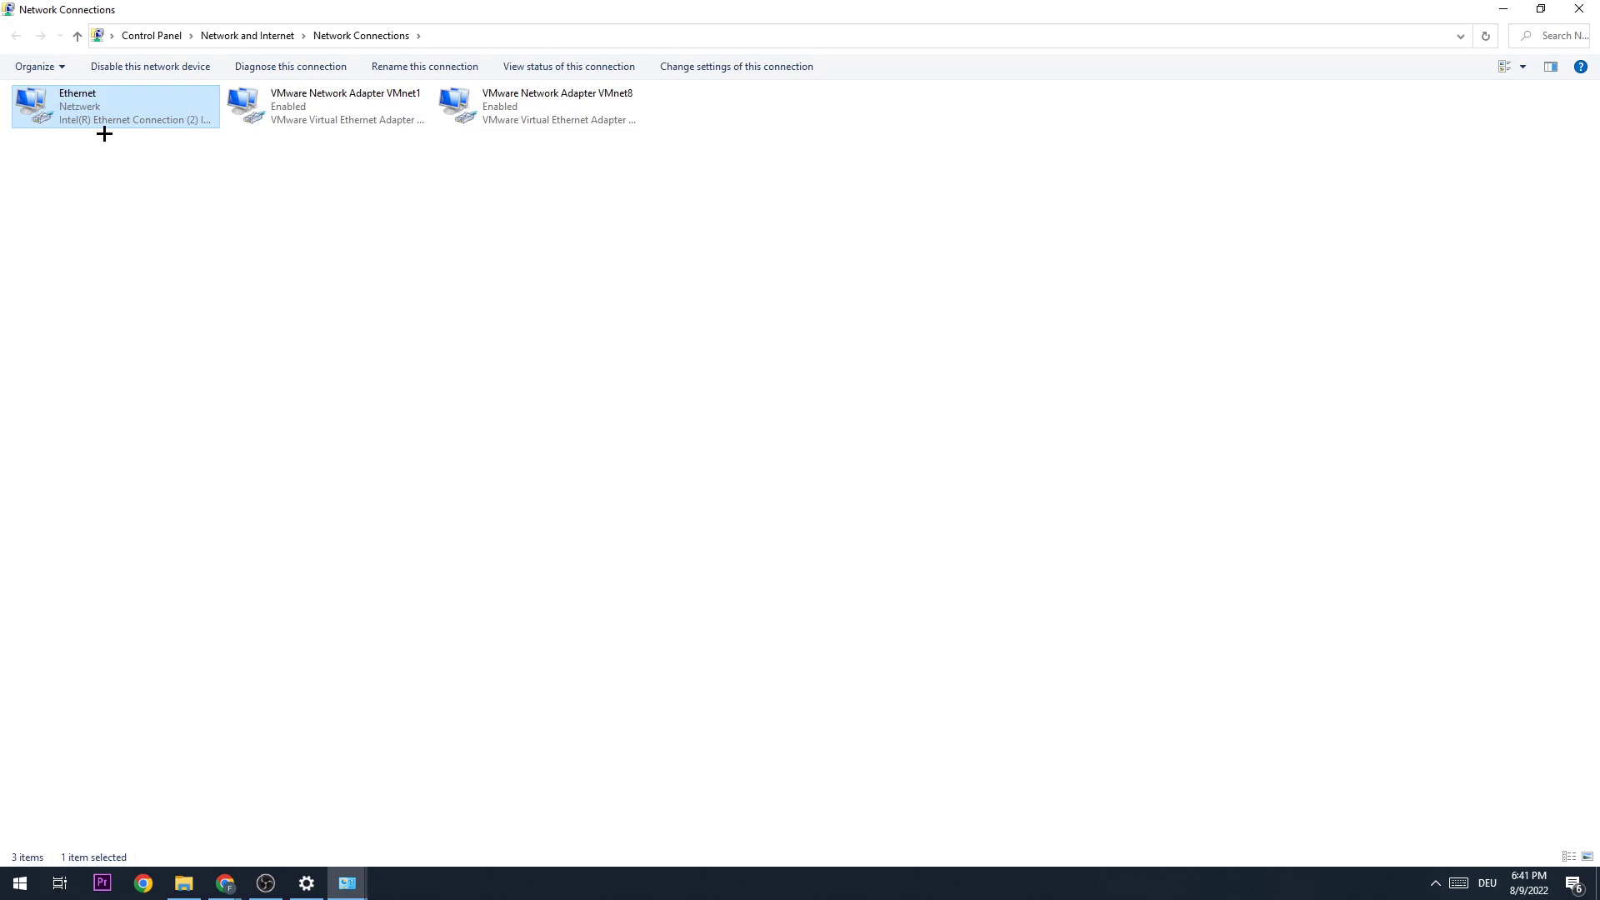
pyautogui.click(77, 35)
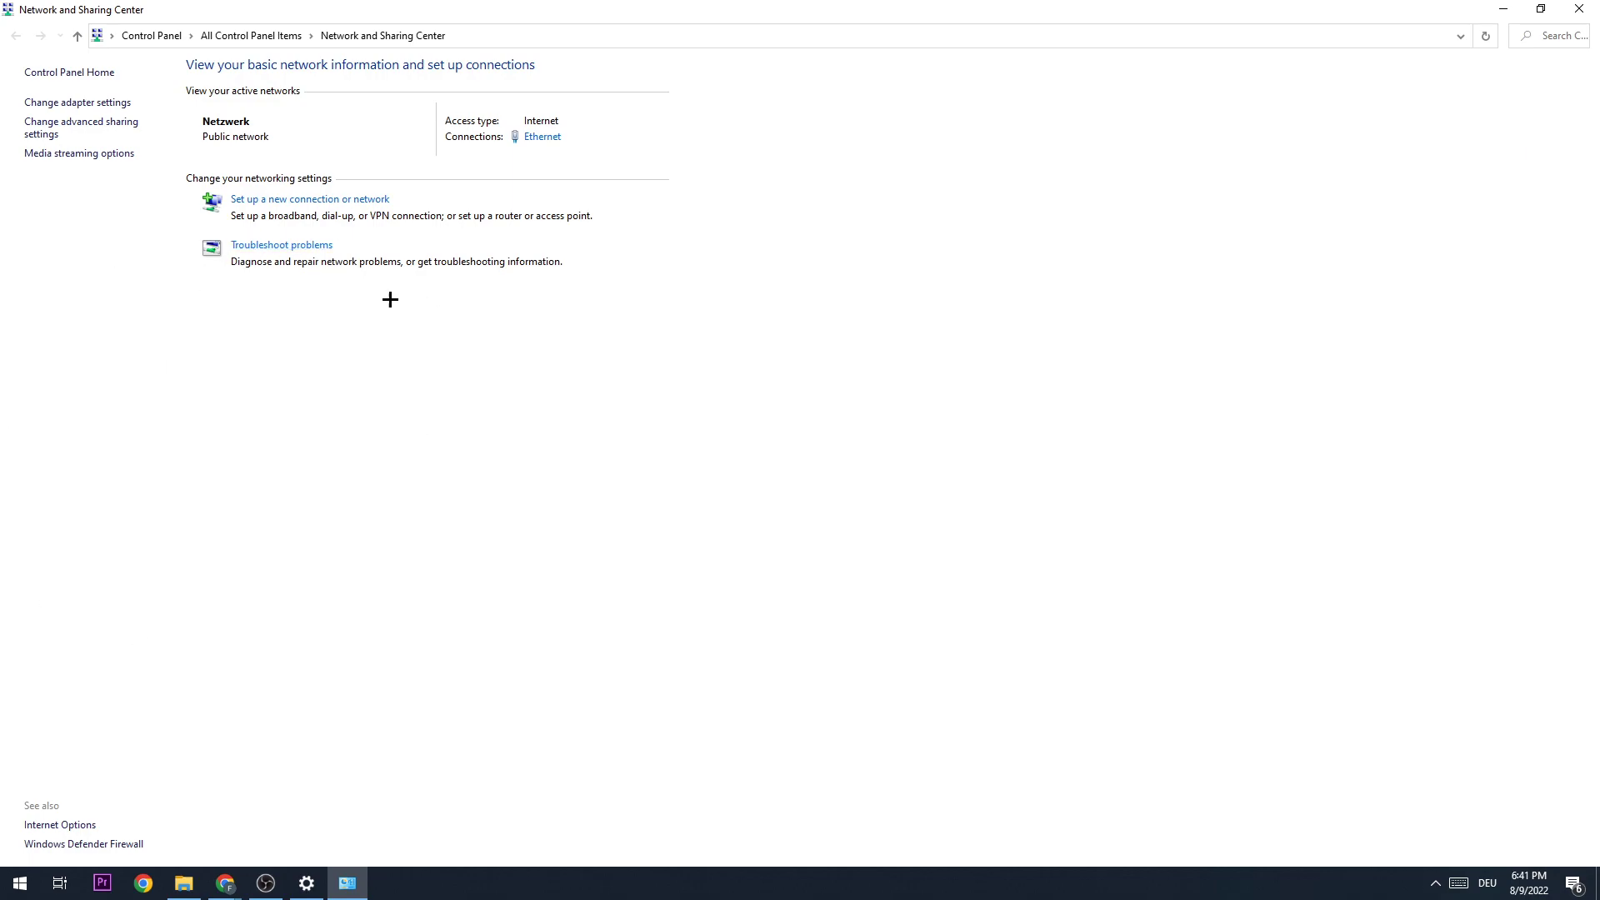
pyautogui.moveTo(542, 137)
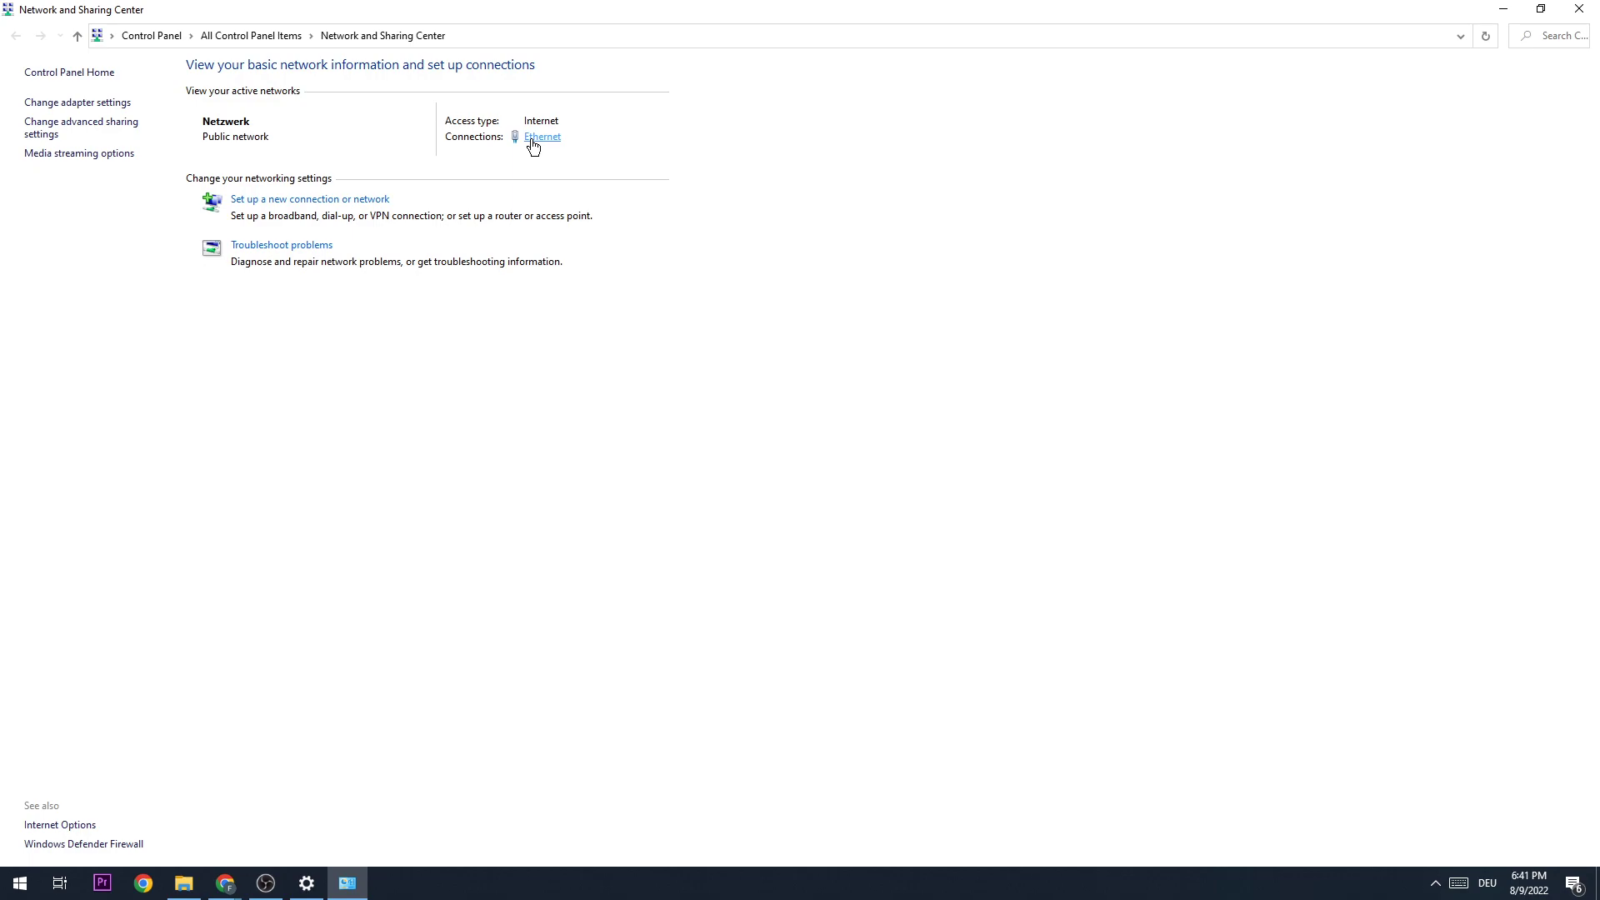
# Step: Show the Ethernet connection's status and bring up its adapter properties
pyautogui.click(542, 135)
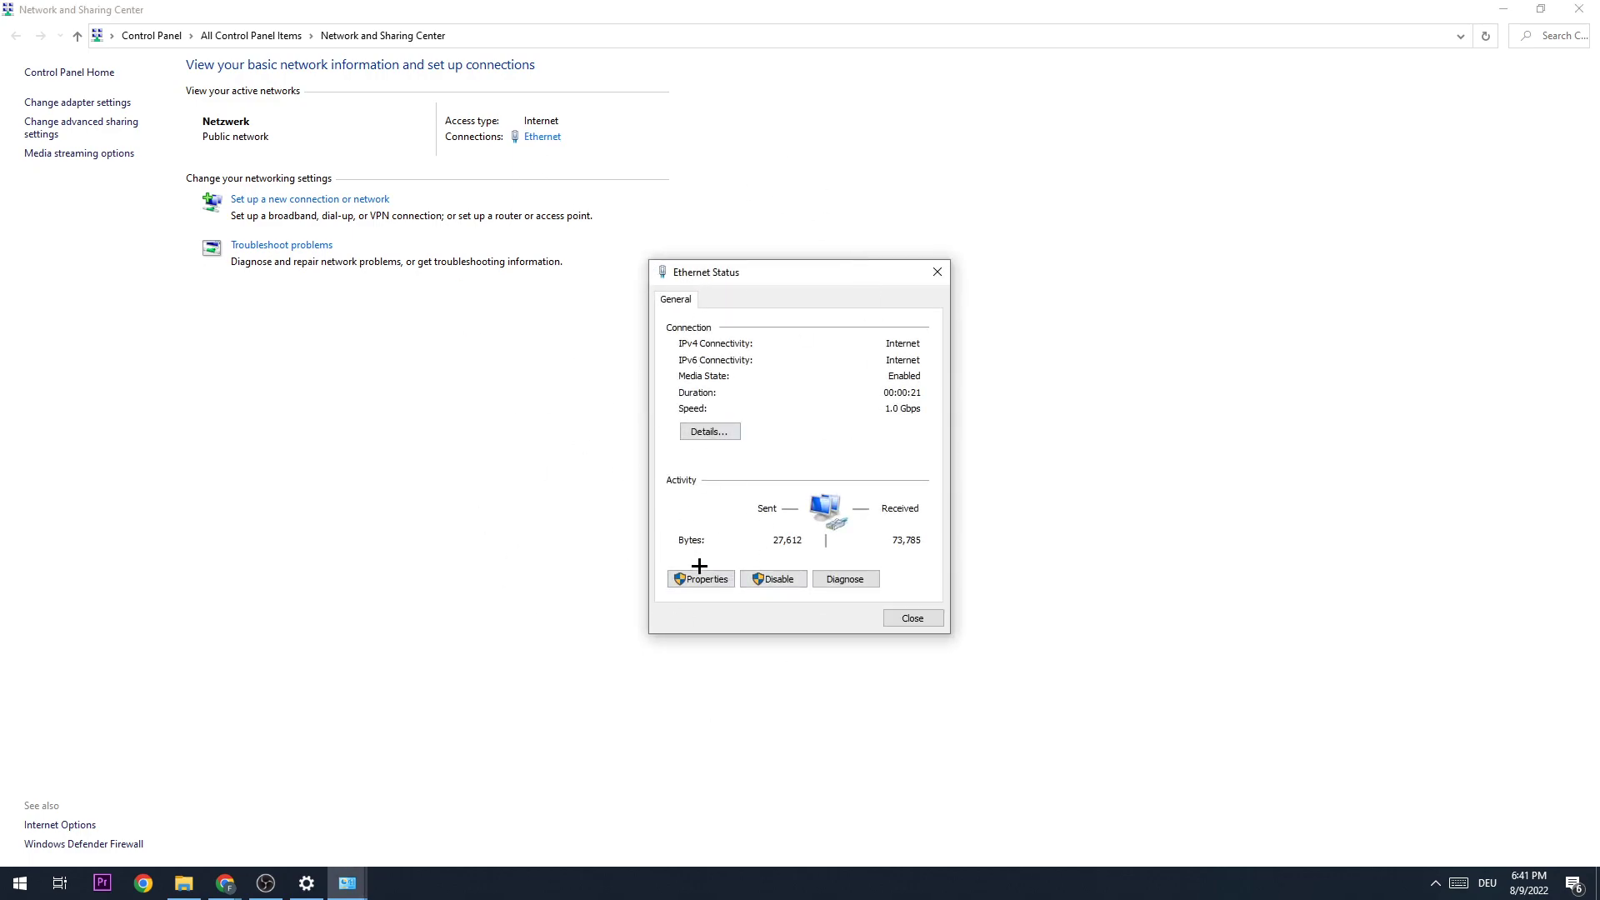
pyautogui.moveTo(700, 765)
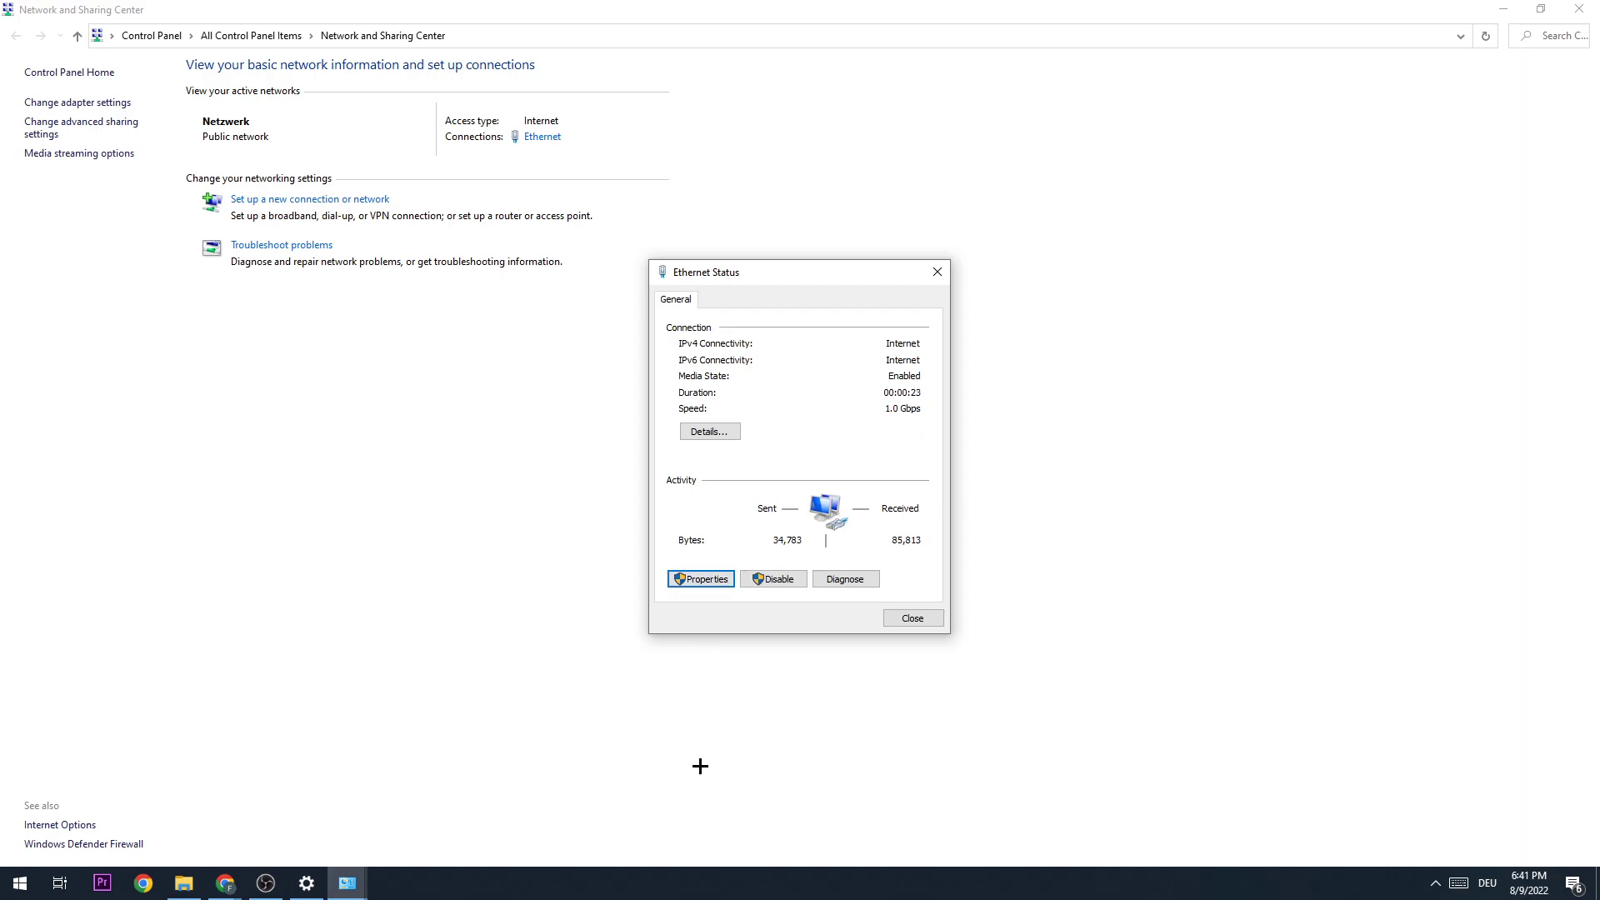
pyautogui.click(701, 579)
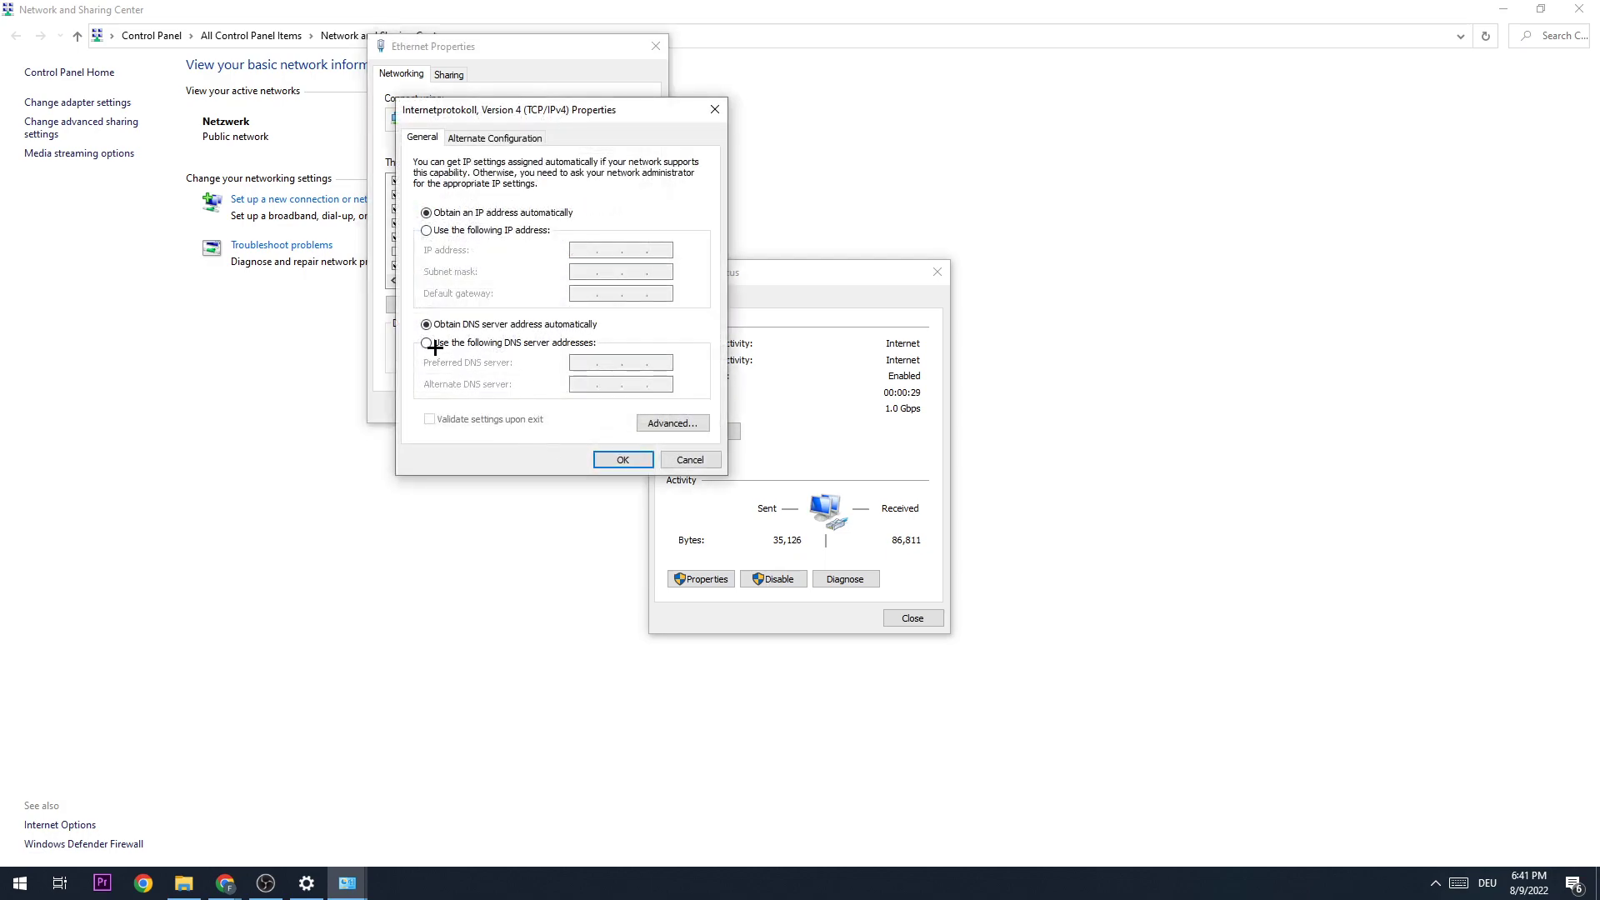
# Step: Switch IPv4 to use manually specified DNS server addresses
pyautogui.click(426, 342)
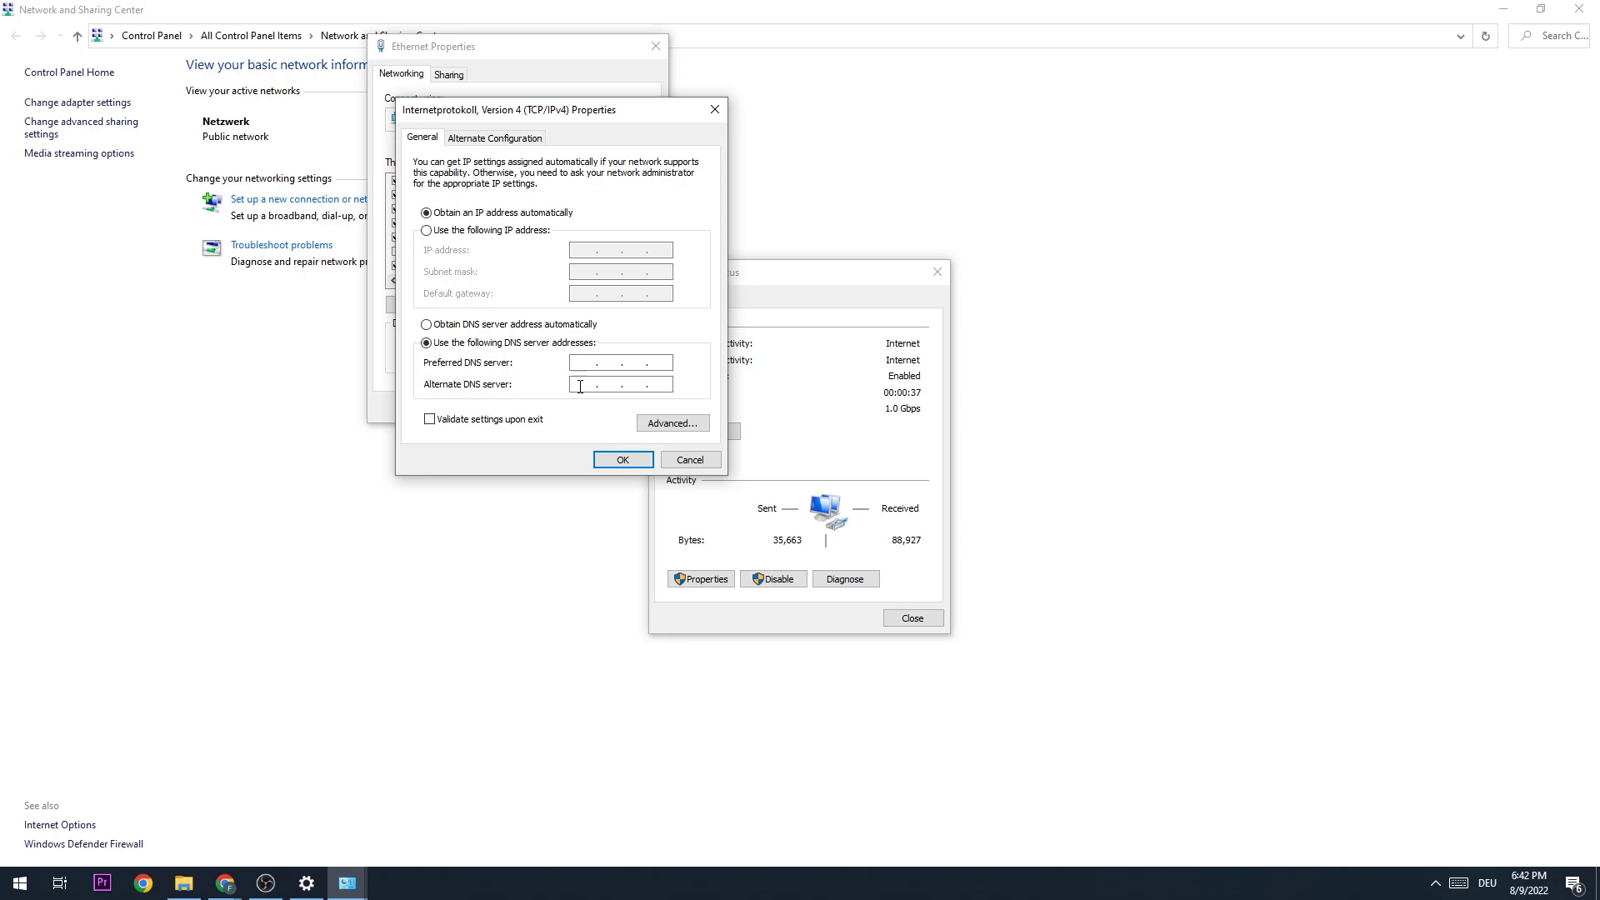
pyautogui.moveTo(715, 110)
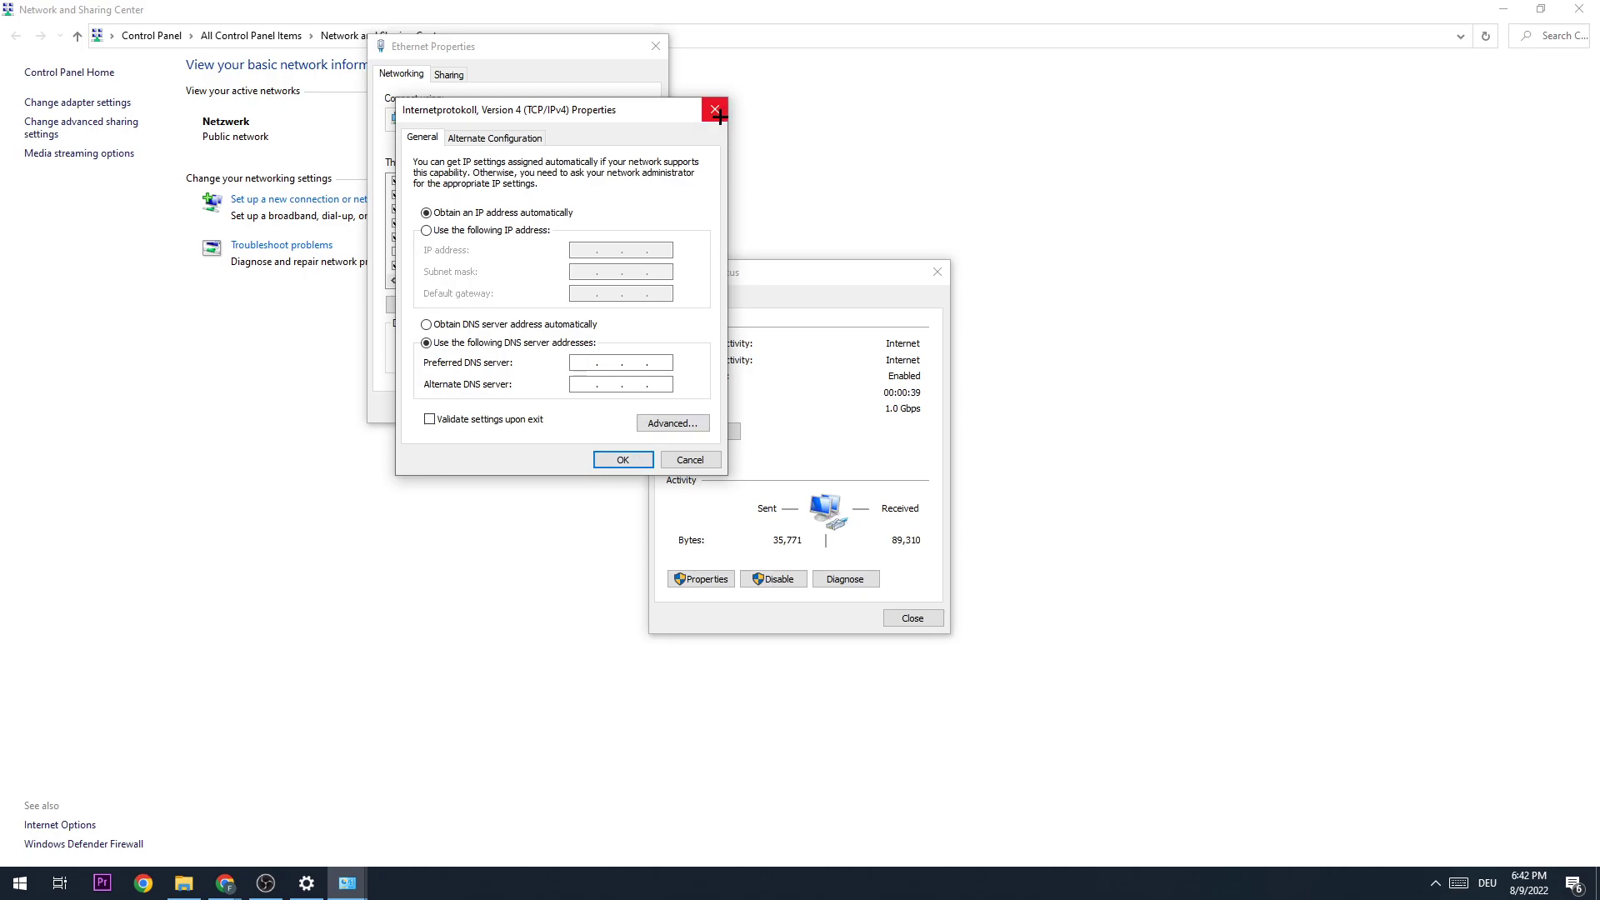